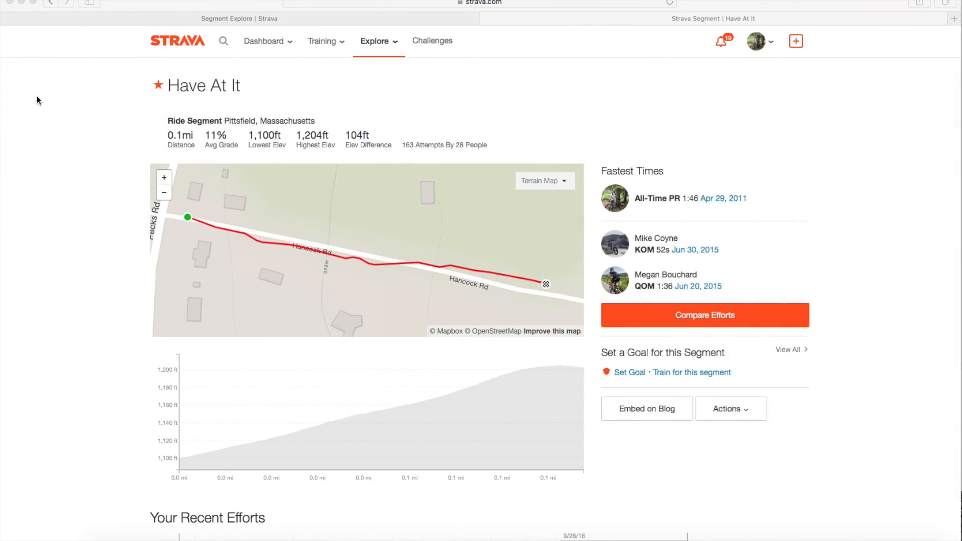
- Scroll to the All-Time leaderboard showing your 19th-place 1:46 PR row highlighted
scroll(down, 3)
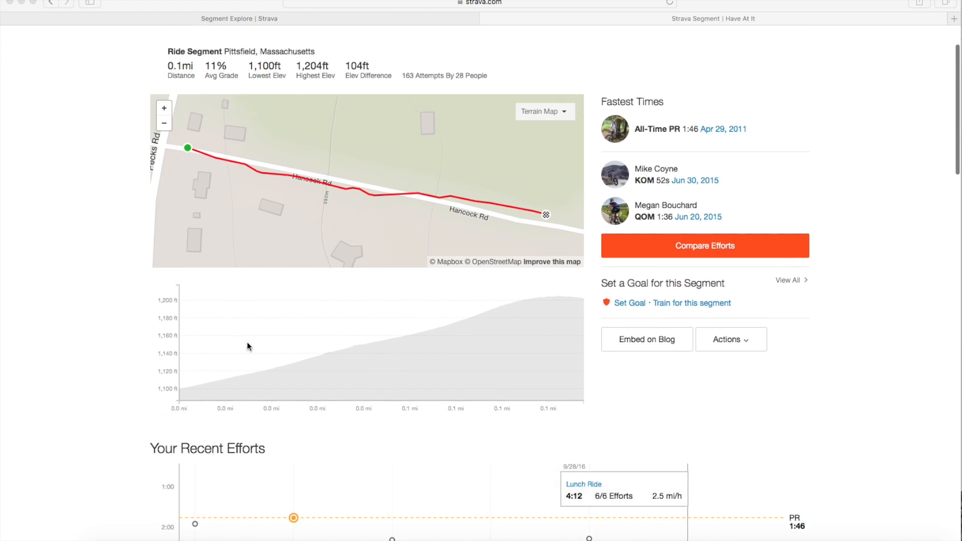
click(704, 245)
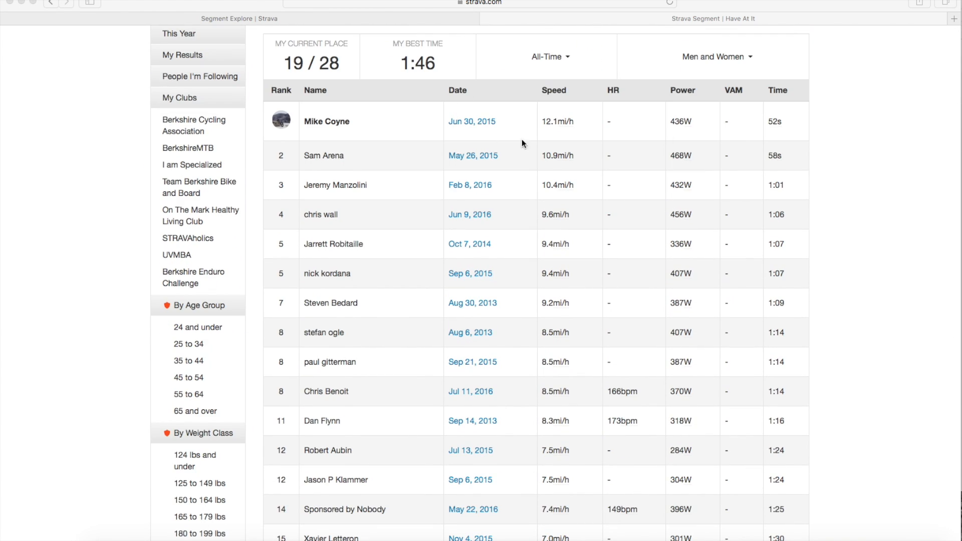
mouse_move(776, 121)
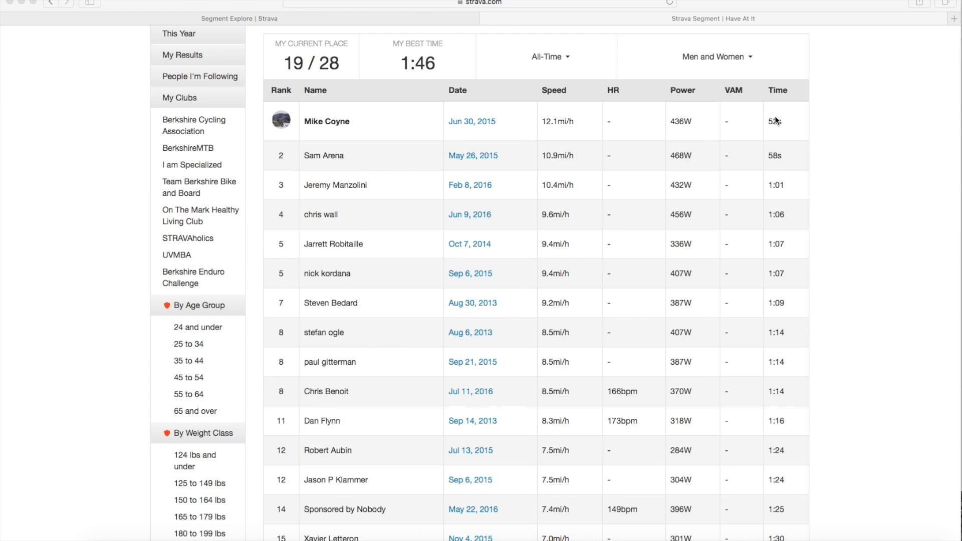
mouse_move(347, 232)
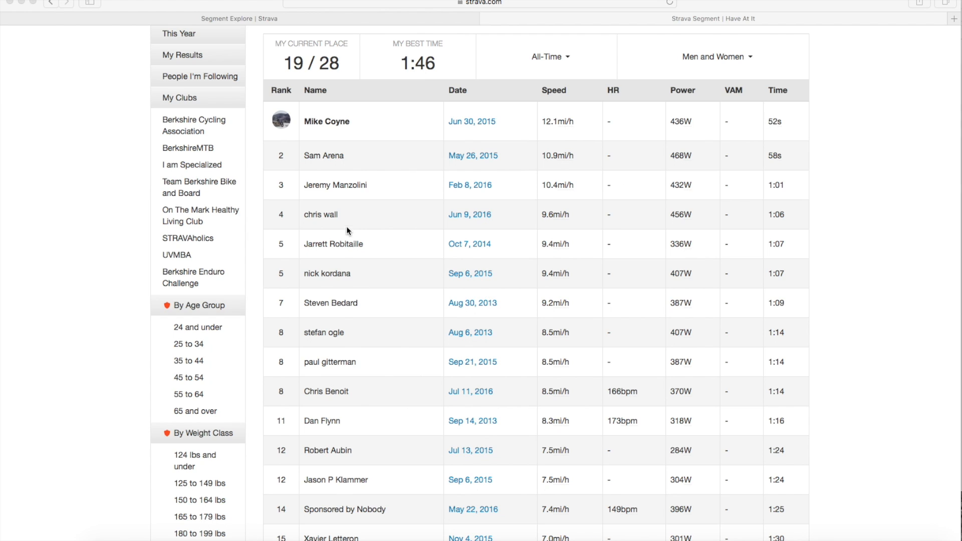
mouse_move(776, 438)
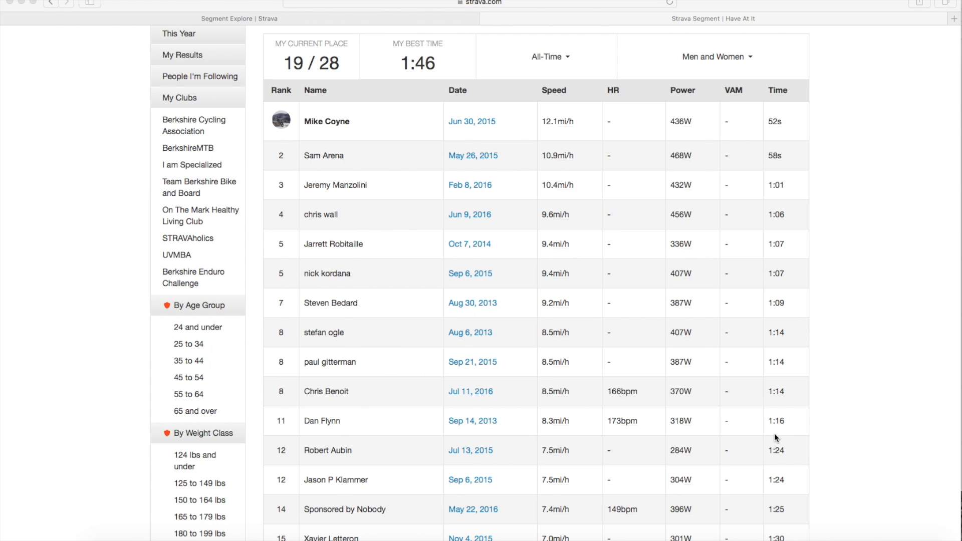
mouse_move(423, 457)
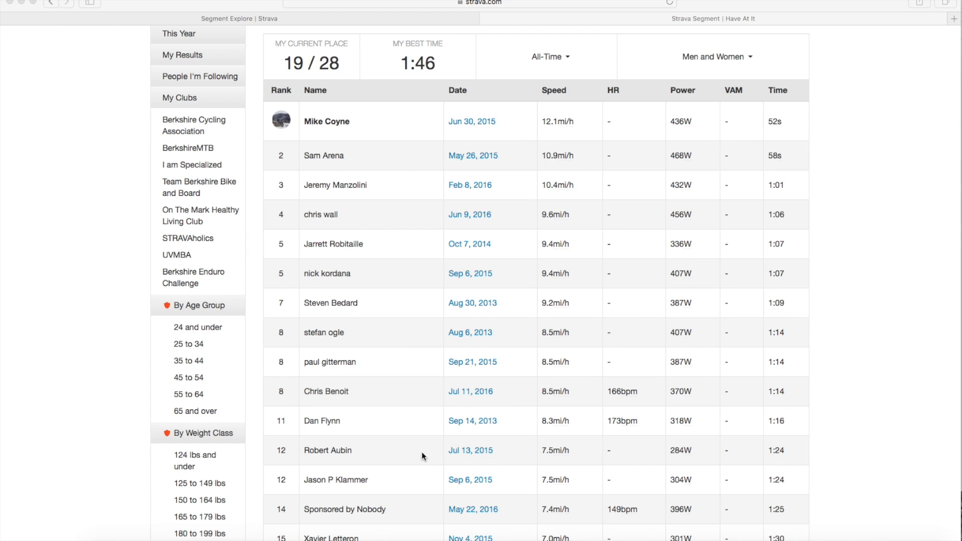
mouse_move(491, 438)
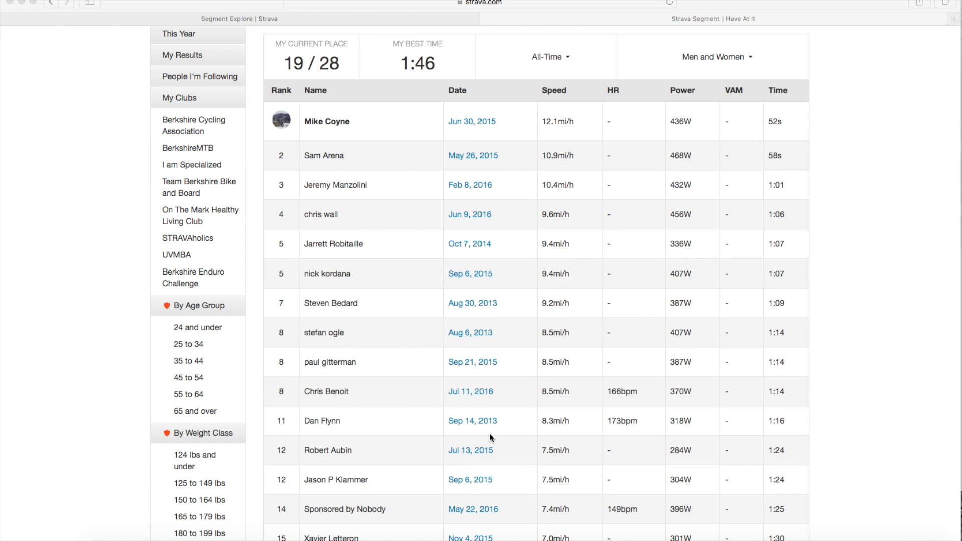
mouse_move(508, 435)
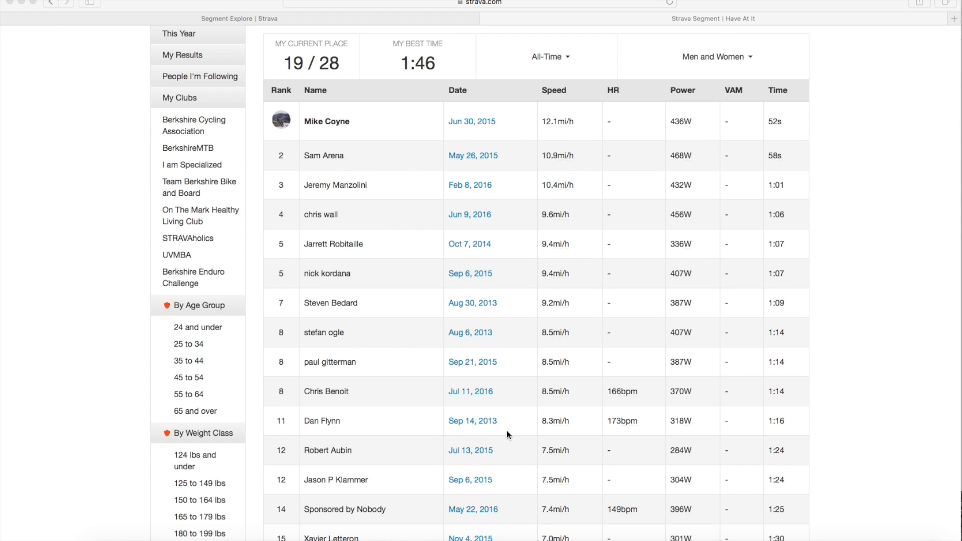
mouse_move(503, 224)
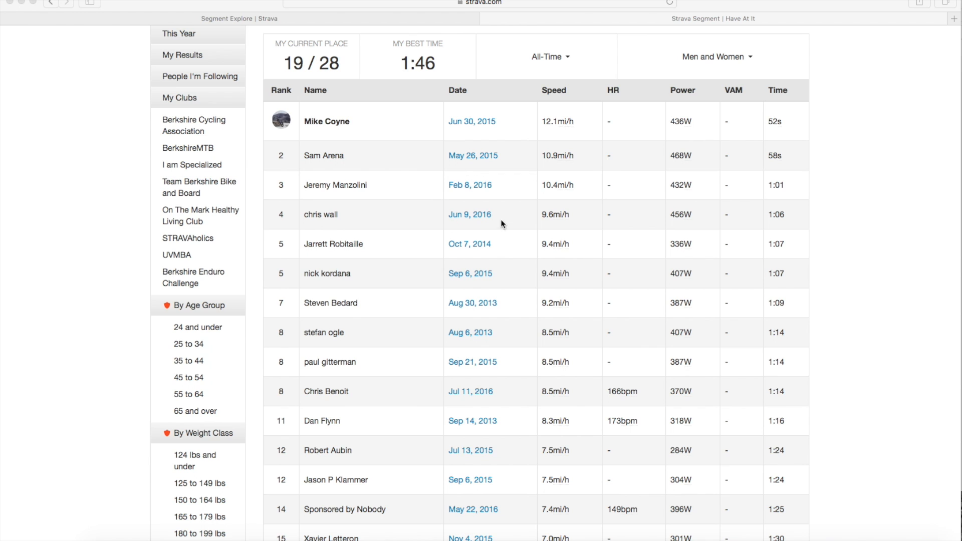
mouse_move(423, 437)
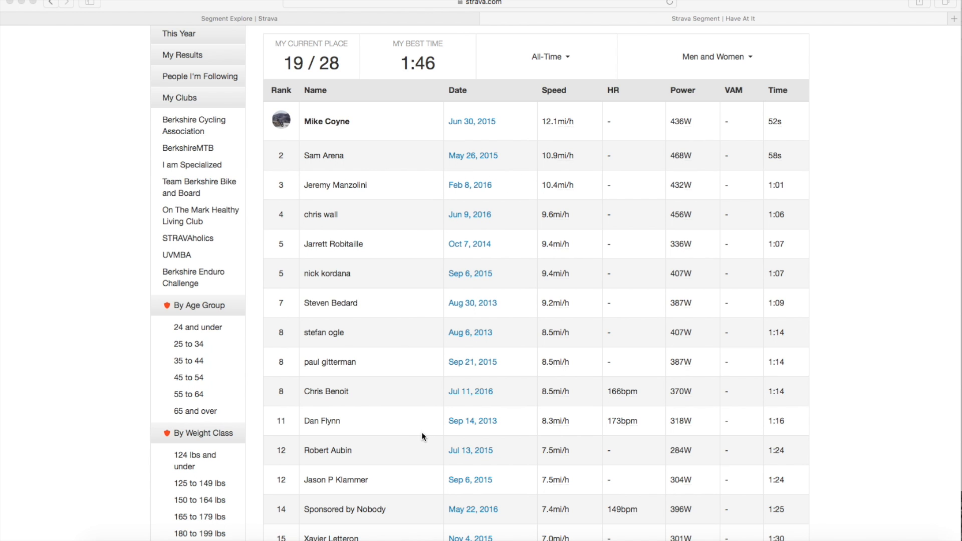
scroll(down, 3)
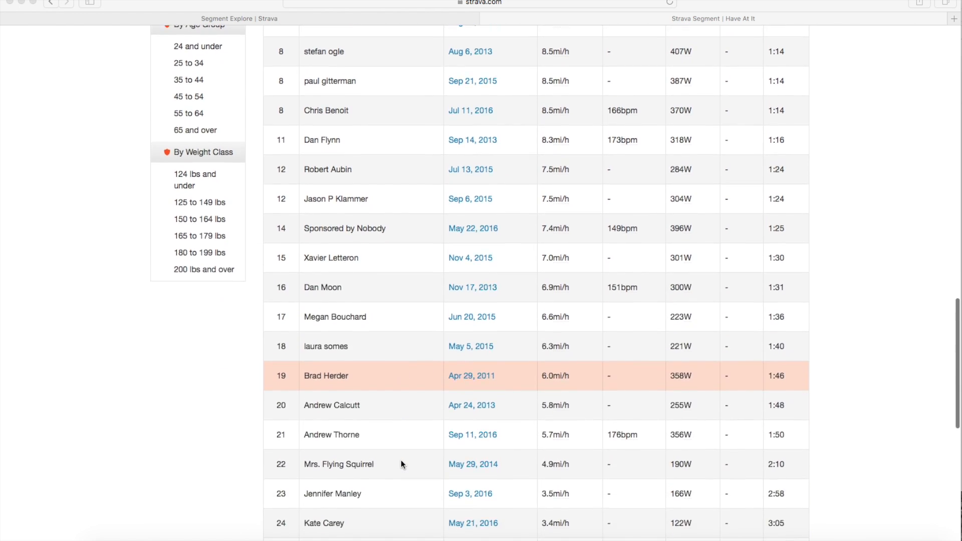
mouse_move(757, 372)
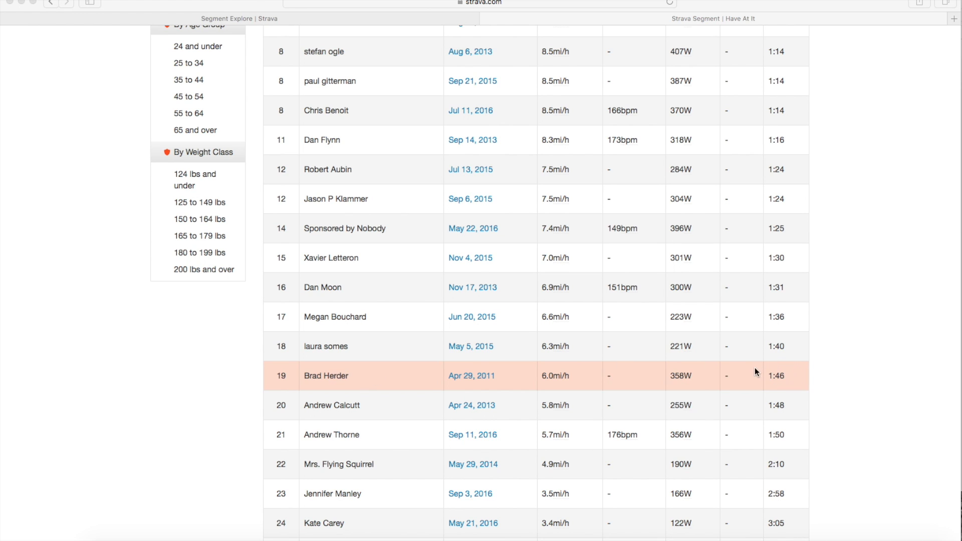
mouse_move(782, 378)
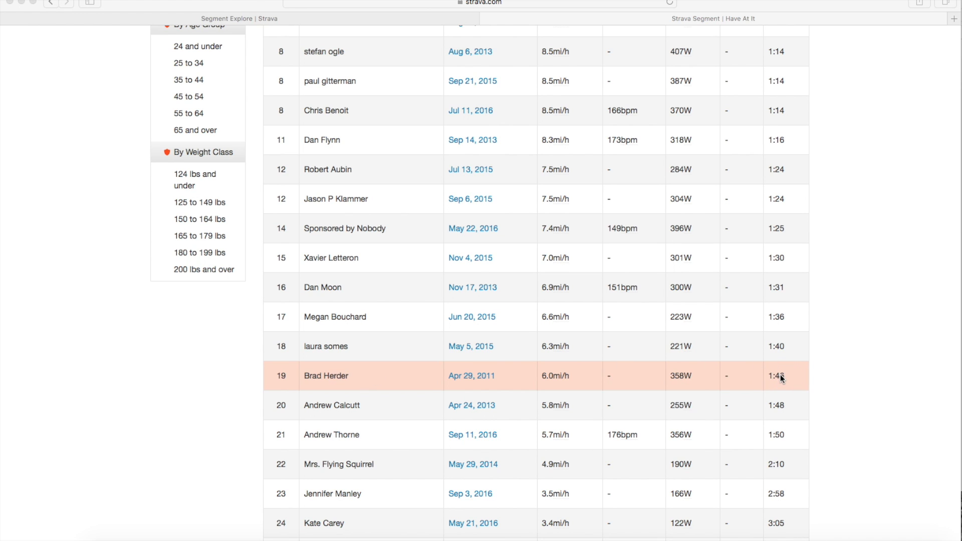
scroll(up, 3)
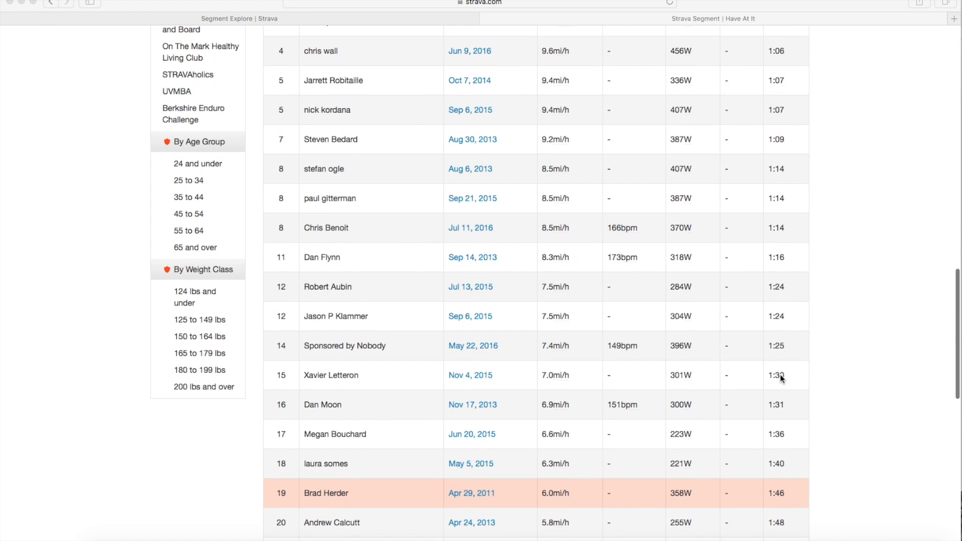
mouse_move(783, 491)
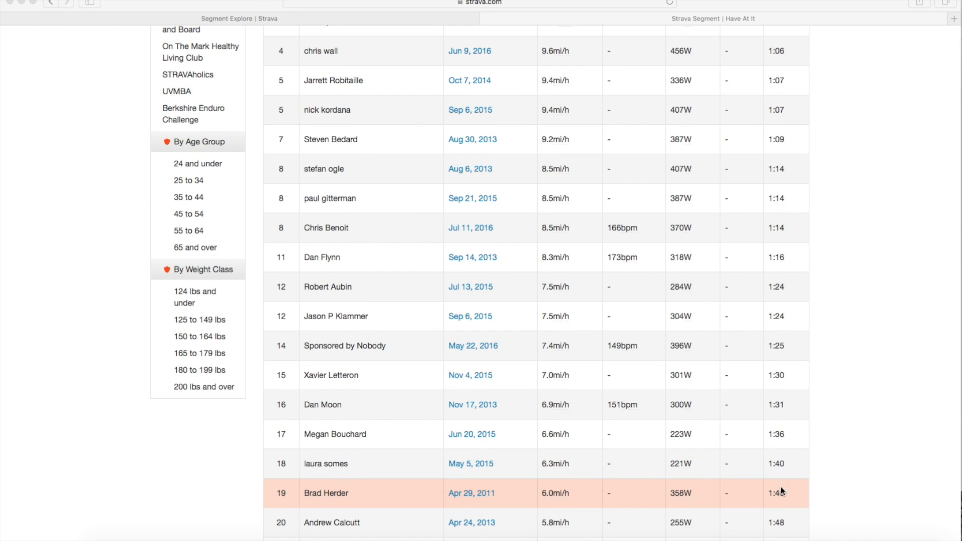
mouse_move(772, 488)
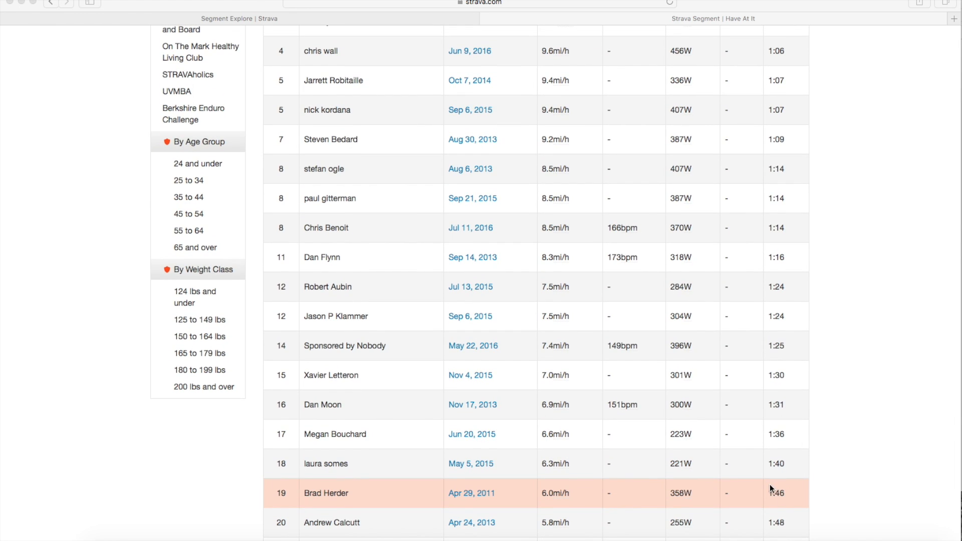
scroll(up, 3)
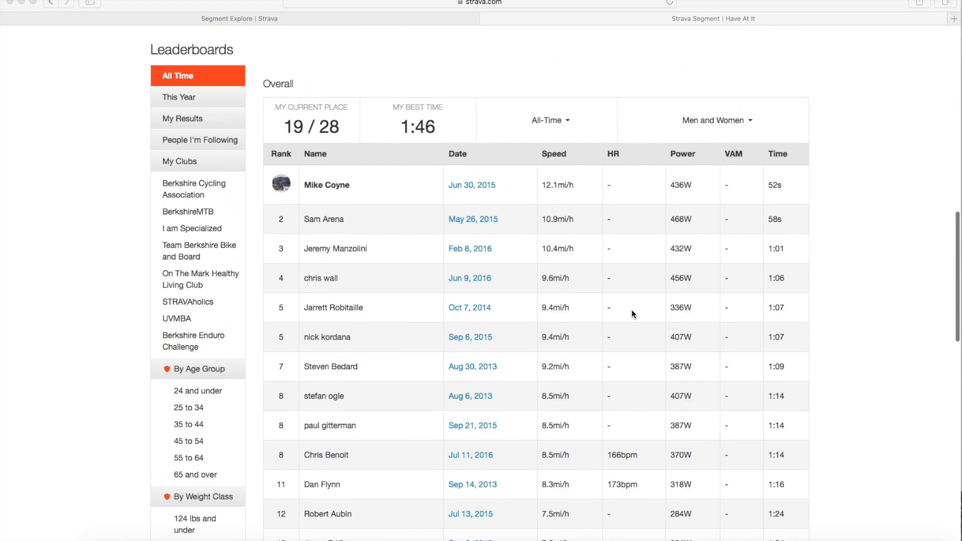
scroll(up, 3)
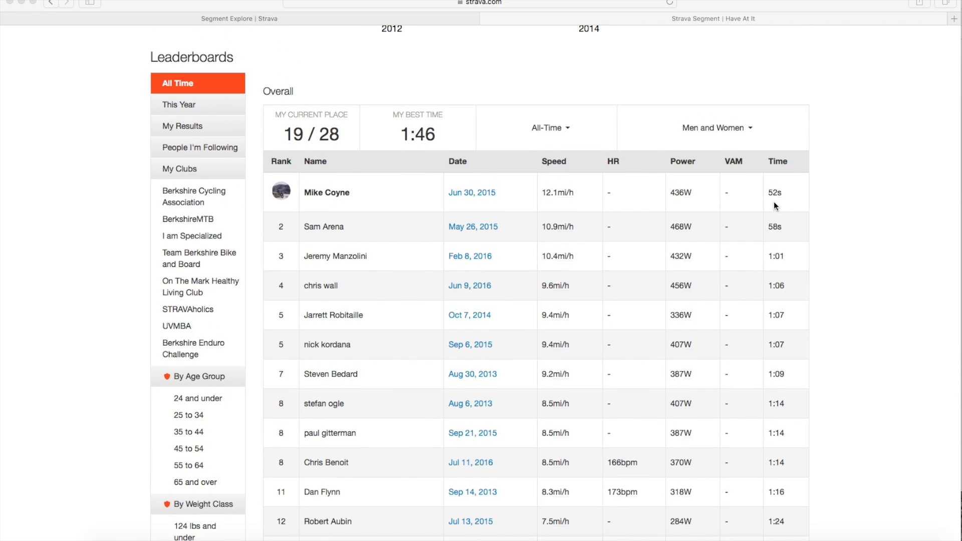